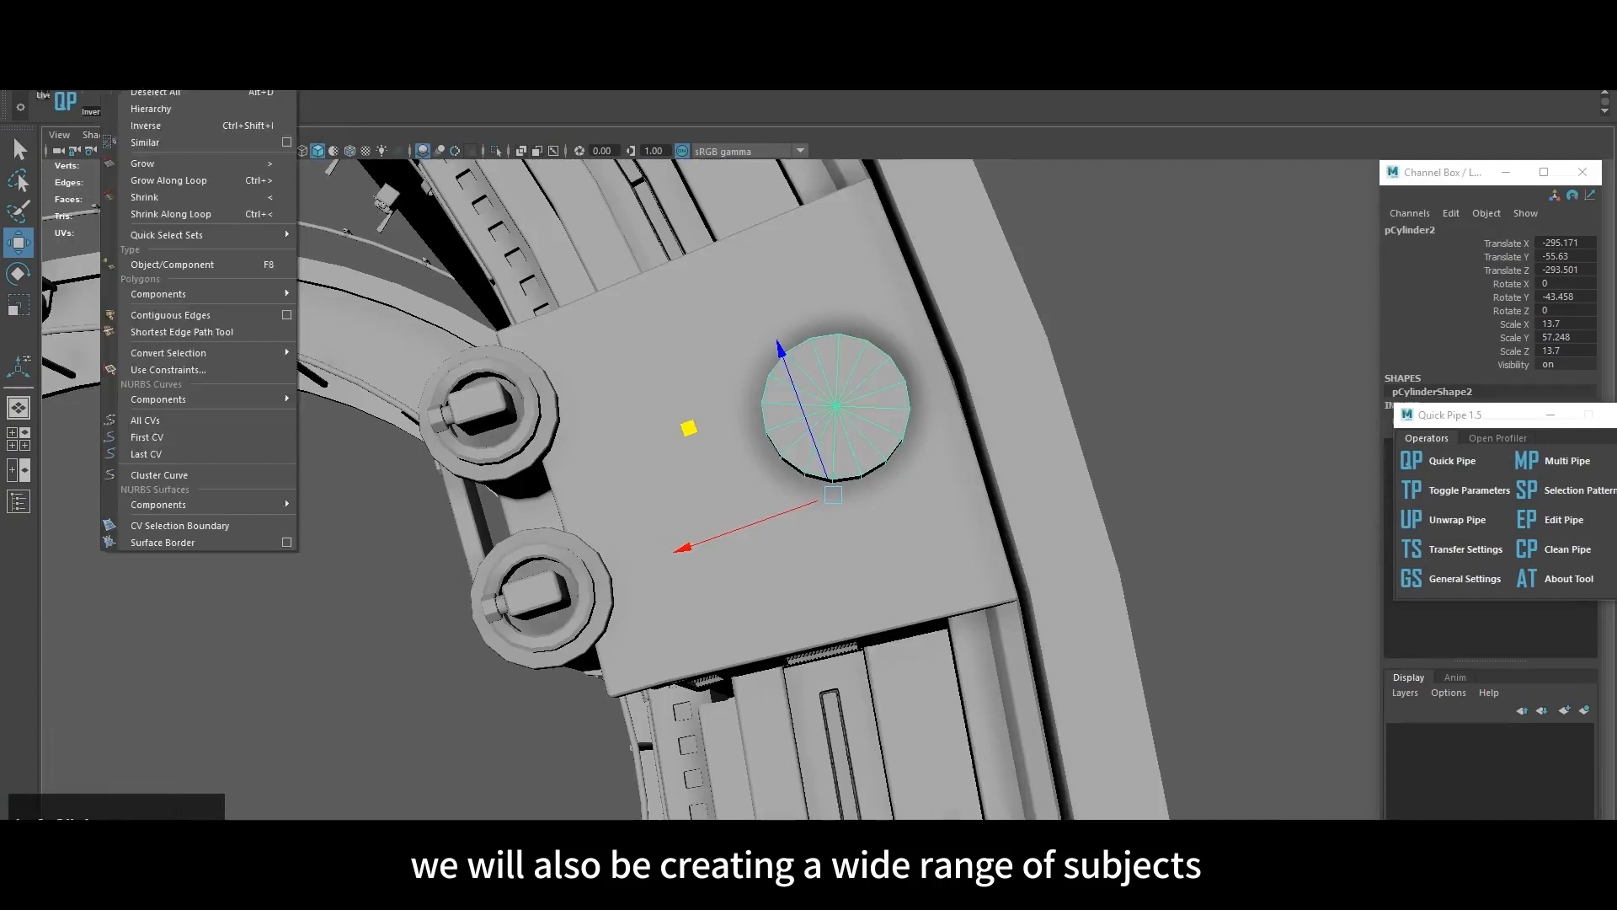
# Step: Show the beveled cube, boolean and cylinder sci-fi parts in wireframe
pyautogui.press('4')
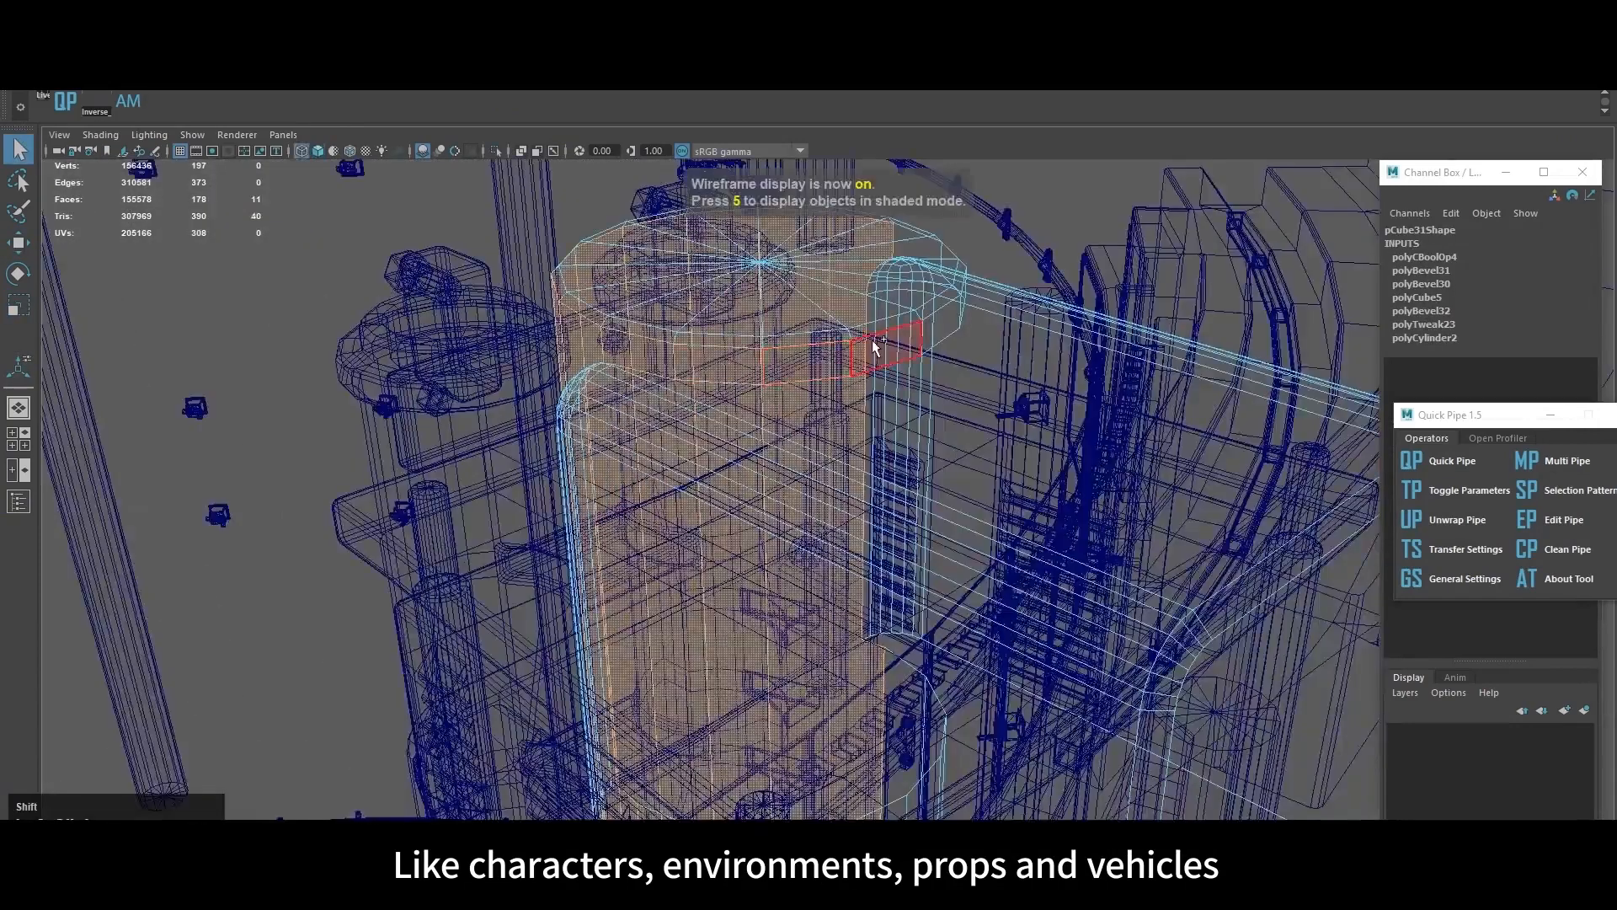